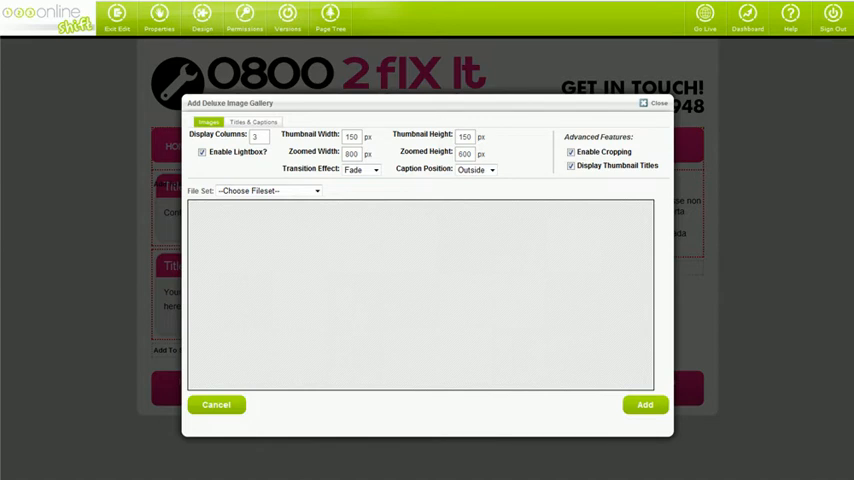
{"action": "mouse_move", "coordinate": [196, 324]}
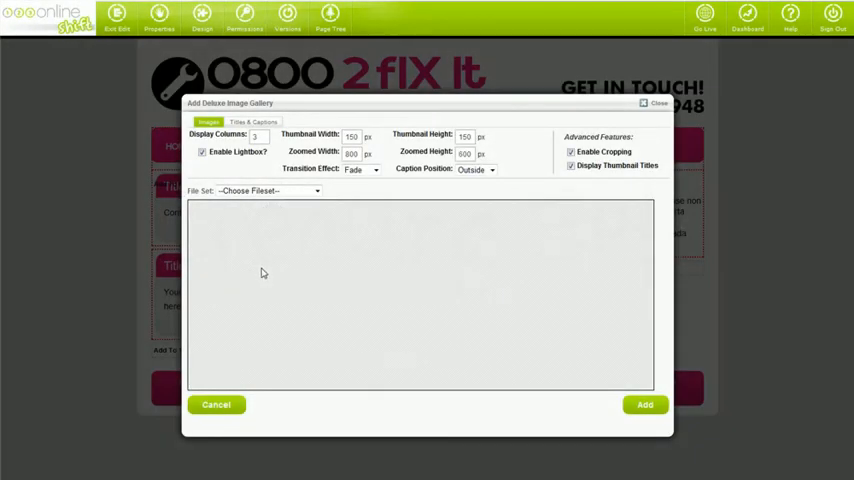
Show the File Set choices in the Add Deluxe Image Gallery dialog.
{"action": "left_click", "coordinate": [268, 192]}
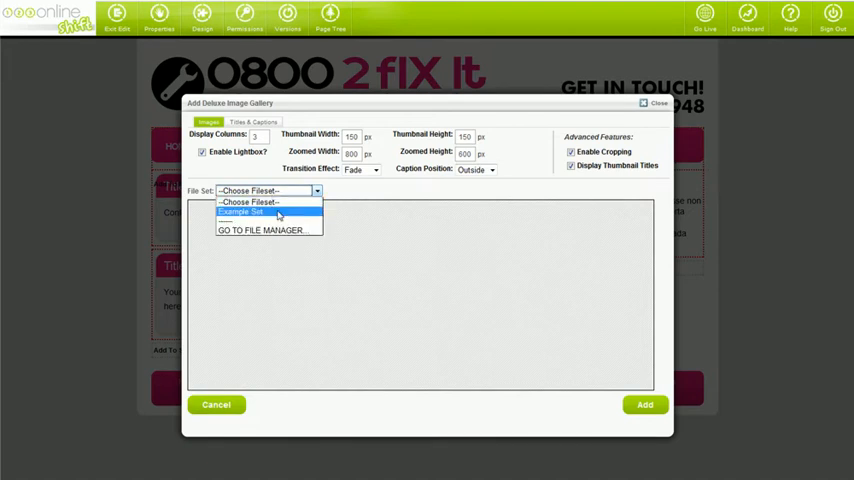
Go to the File Manager and browse the list of uploaded files.
{"action": "left_click", "coordinate": [260, 230]}
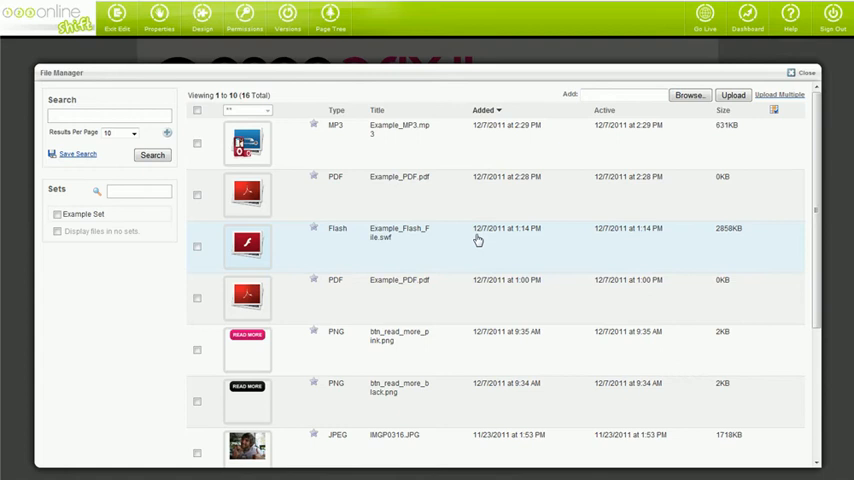
{"action": "scroll", "scroll_direction": "down", "scroll_amount": 3}
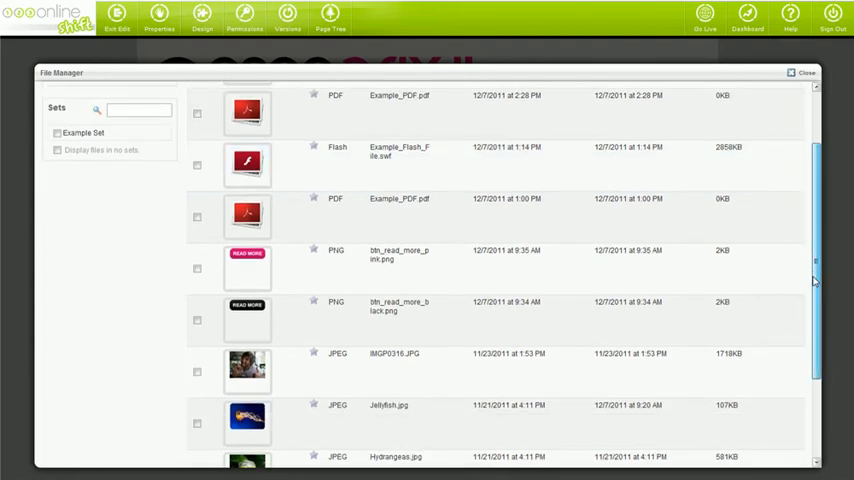
{"action": "scroll", "scroll_direction": "down", "scroll_amount": 3}
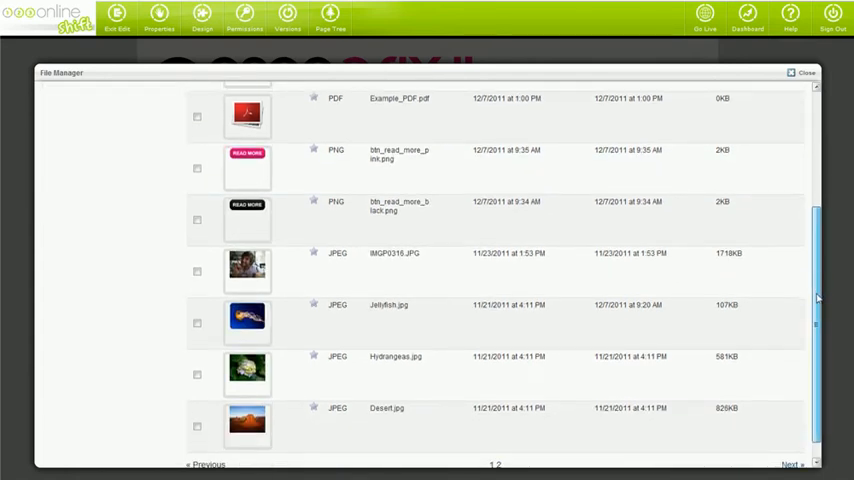
{"action": "scroll", "scroll_direction": "up", "scroll_amount": 3}
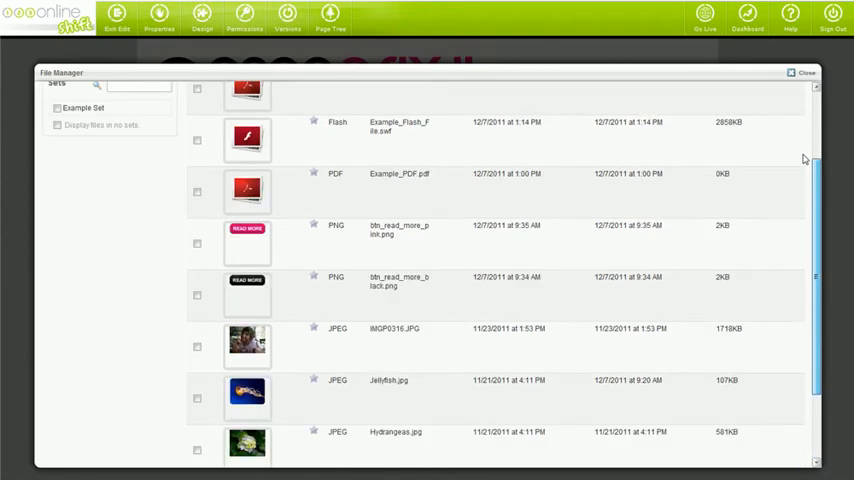
{"action": "scroll", "scroll_direction": "up", "scroll_amount": 3}
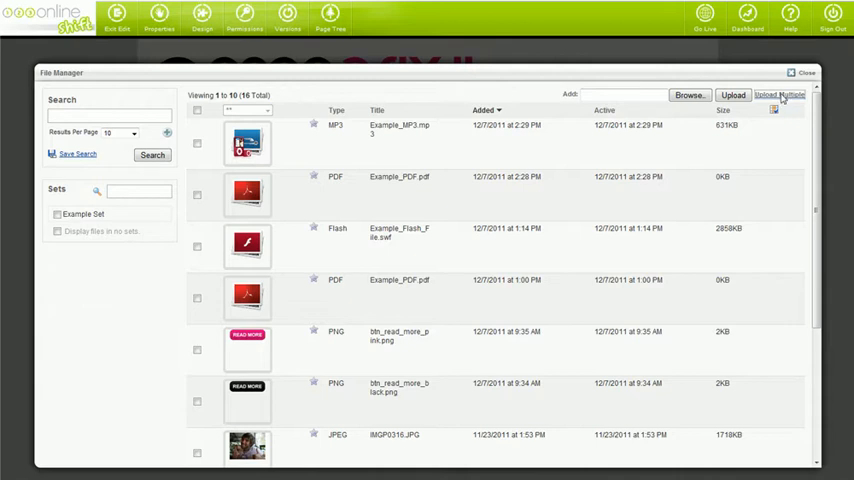
Queue the Koala, Lighthouse and Tulips photos for a multiple upload.
{"action": "left_click", "coordinate": [784, 94]}
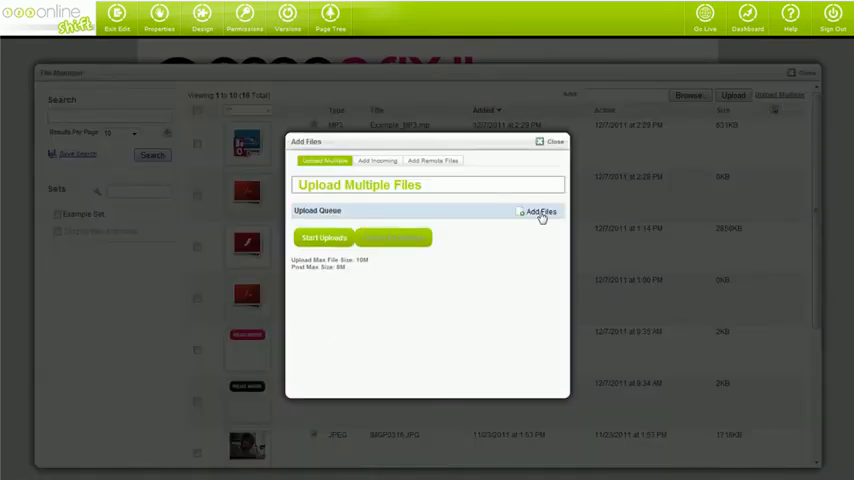
{"action": "left_click", "coordinate": [540, 212]}
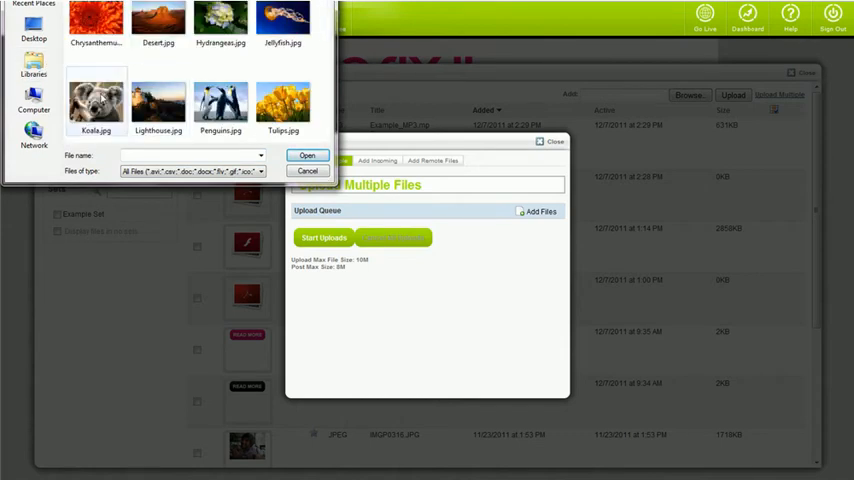
{"action": "left_click", "coordinate": [282, 100]}
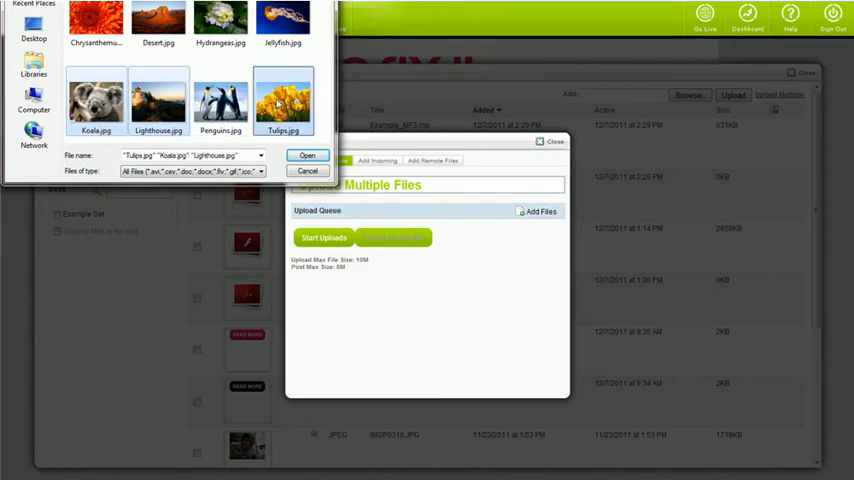
{"action": "left_click", "coordinate": [308, 156]}
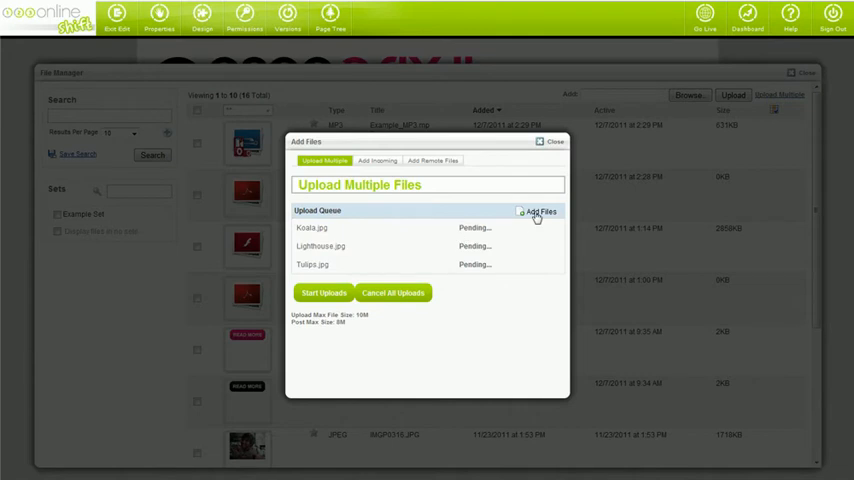
Queue the Chrysanthemum, Desert and Hydrangeas photos and upload all six.
{"action": "left_click", "coordinate": [540, 212]}
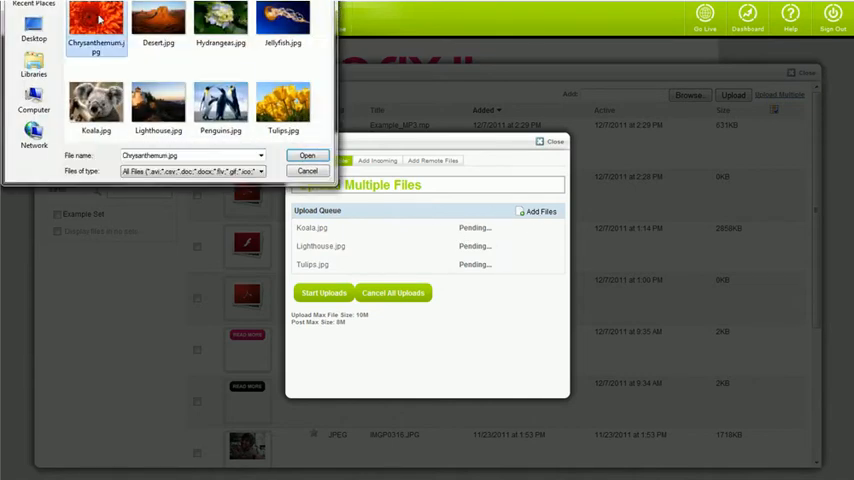
{"action": "left_click", "coordinate": [220, 24]}
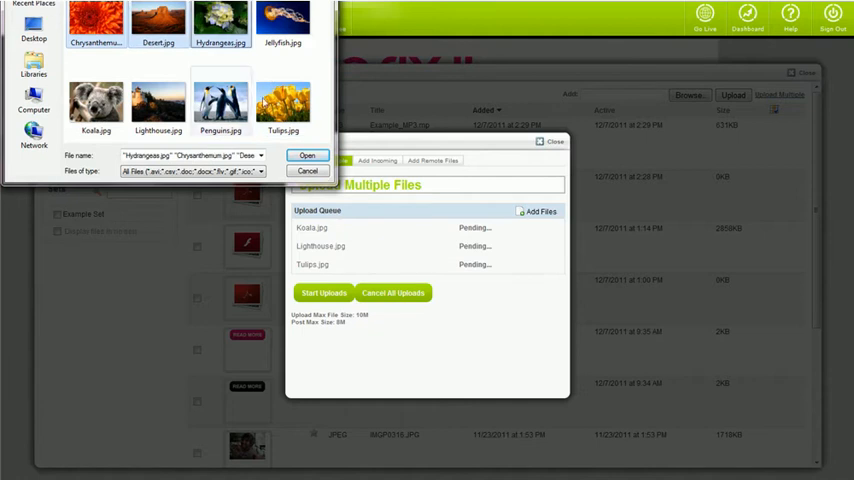
{"action": "left_click", "coordinate": [308, 156]}
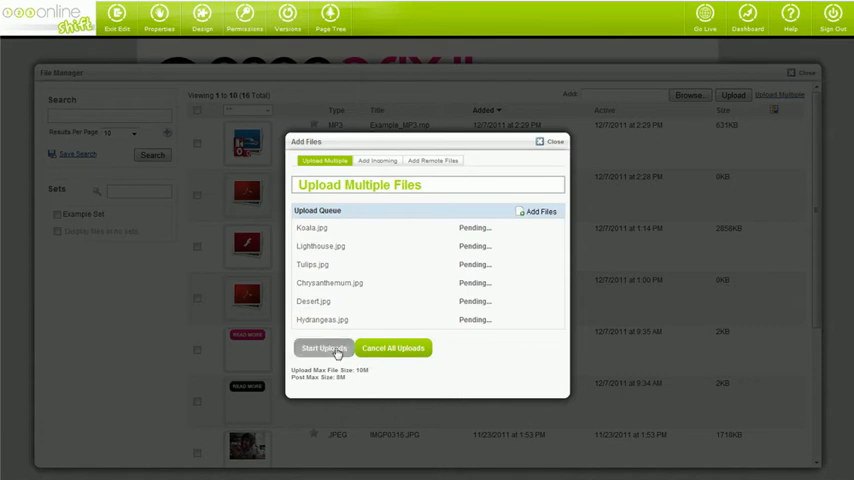
{"action": "left_click", "coordinate": [324, 348]}
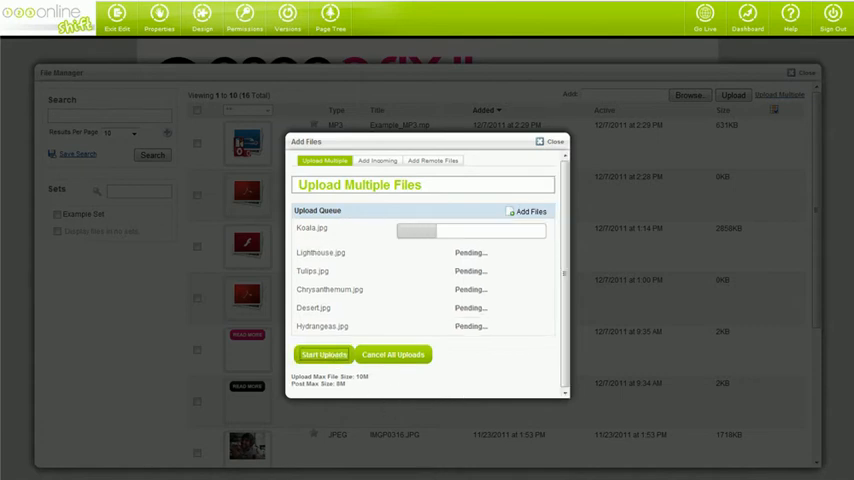
{"action": "left_click", "coordinate": [324, 354]}
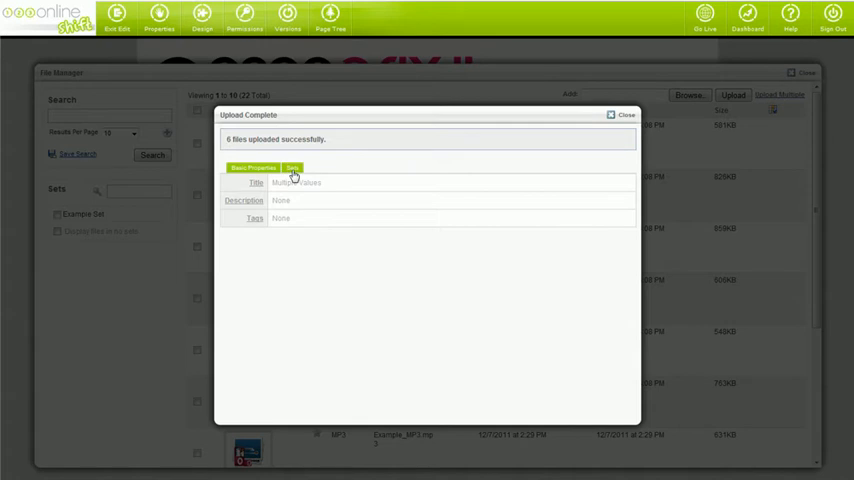
Close the Upload Complete summary and return to the file list with the new JPEGs.
{"action": "left_click", "coordinate": [292, 168]}
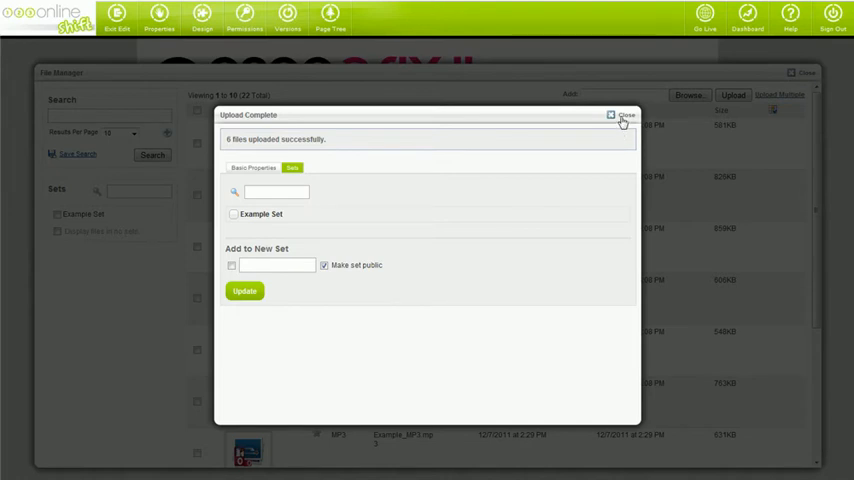
{"action": "left_click", "coordinate": [624, 116]}
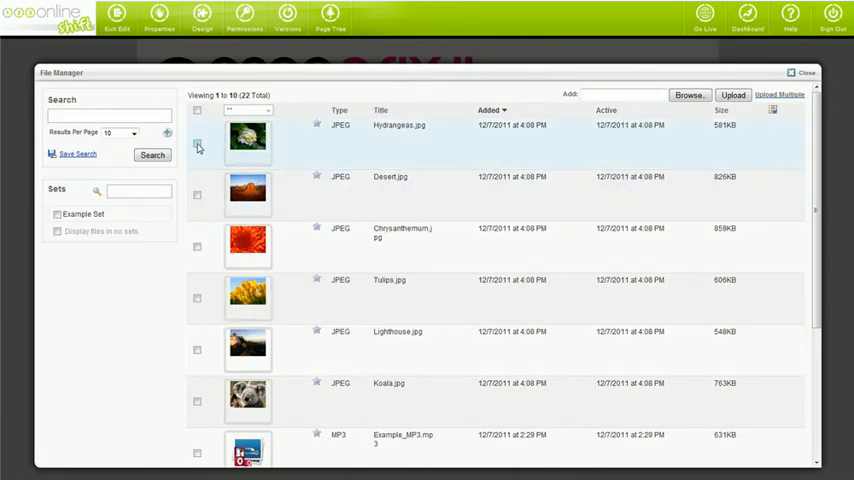
{"action": "scroll", "scroll_direction": "down", "scroll_amount": 3}
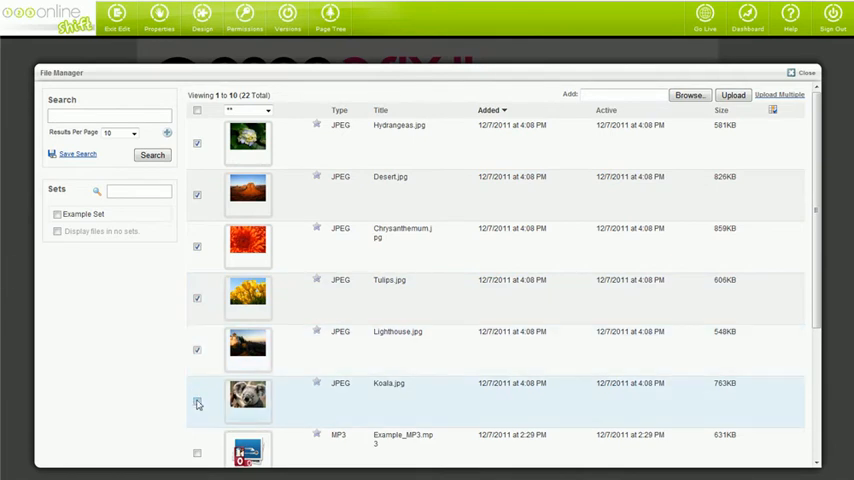
Add the ticked photos to a new public set named 'New Set' and save it.
{"action": "left_click", "coordinate": [196, 400]}
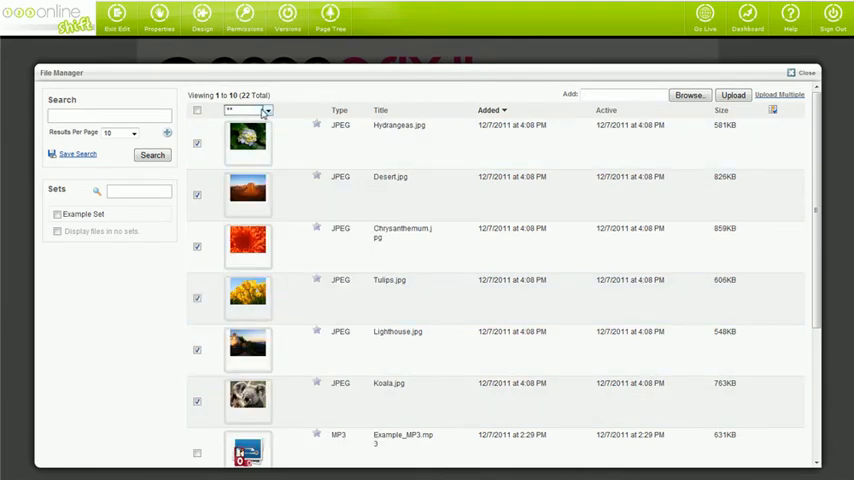
{"action": "left_click", "coordinate": [268, 110]}
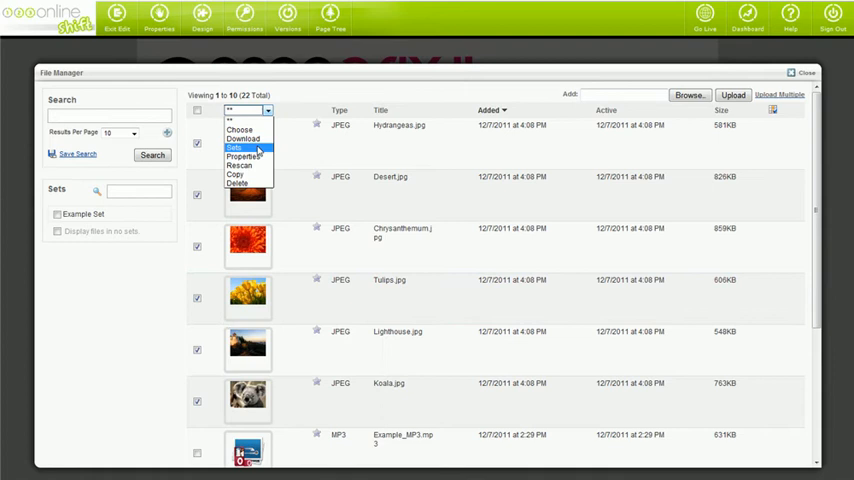
{"action": "left_click", "coordinate": [234, 148]}
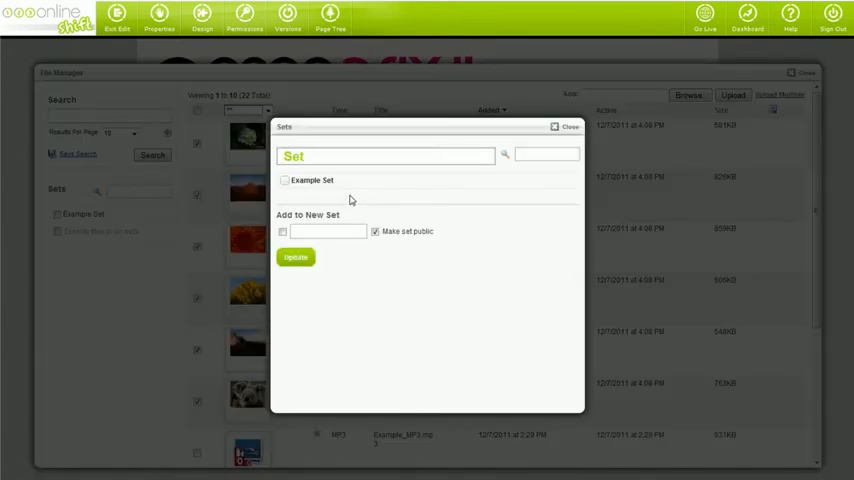
{"action": "left_click", "coordinate": [284, 232]}
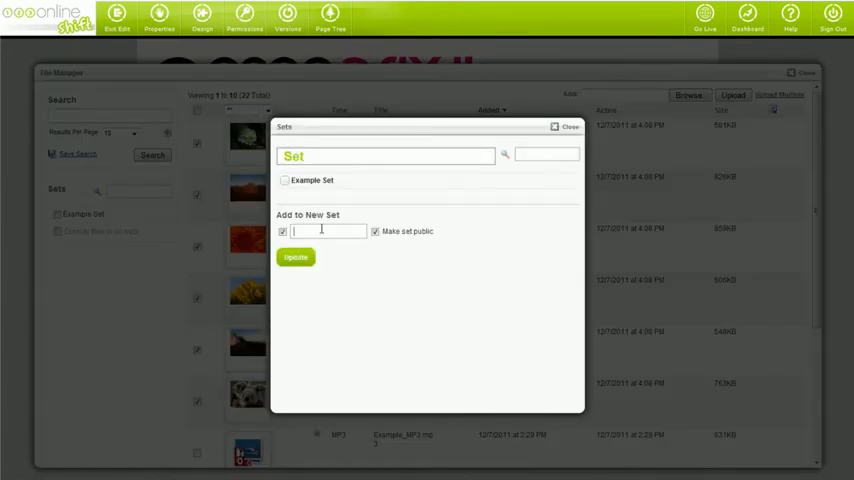
{"action": "type", "text": "New Set"}
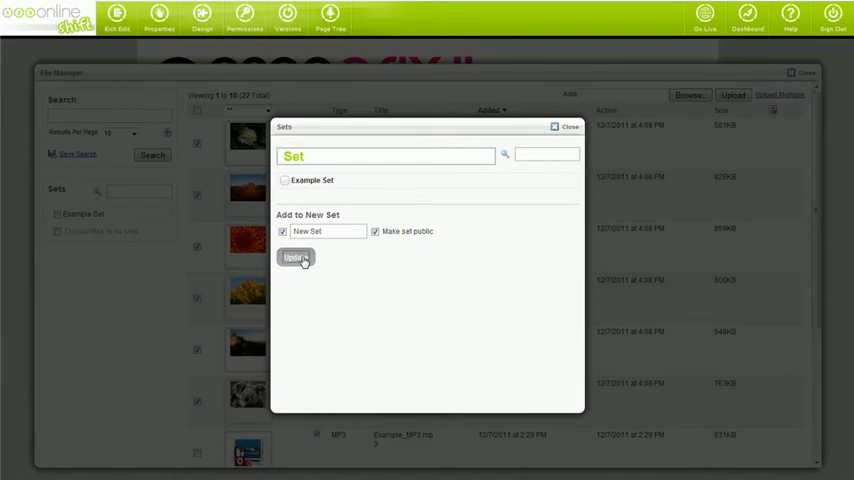
{"action": "left_click", "coordinate": [294, 258]}
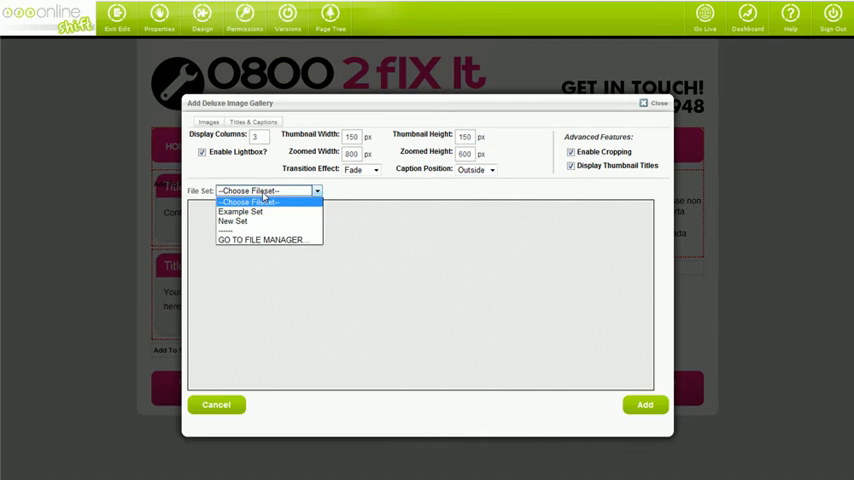
Choose New Set as the gallery's file set, loading the six photos.
{"action": "left_click", "coordinate": [234, 212]}
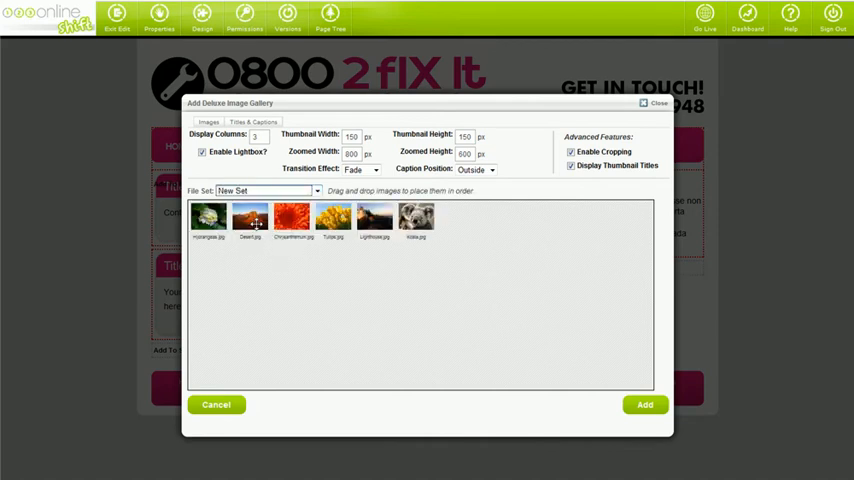
{"action": "mouse_move", "coordinate": [312, 304]}
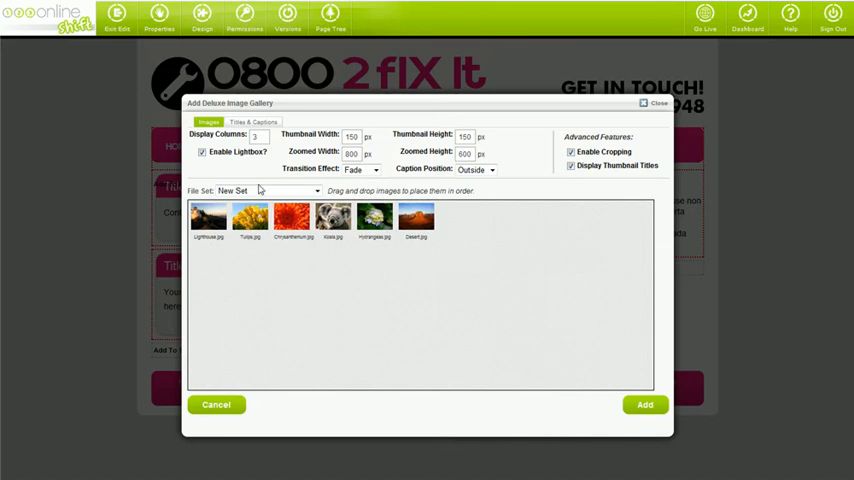
{"action": "left_click", "coordinate": [252, 122]}
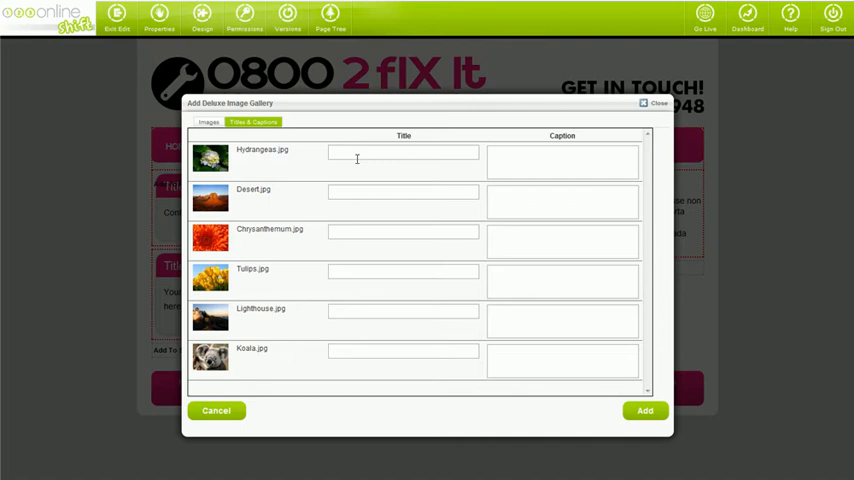
{"action": "type", "text": "Title"}
{"action": "type", "text": "Caption"}
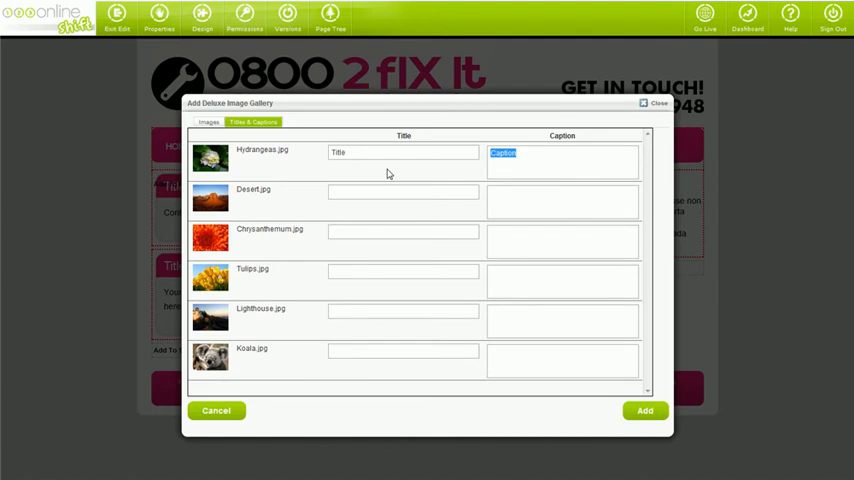
{"action": "left_click", "coordinate": [208, 122]}
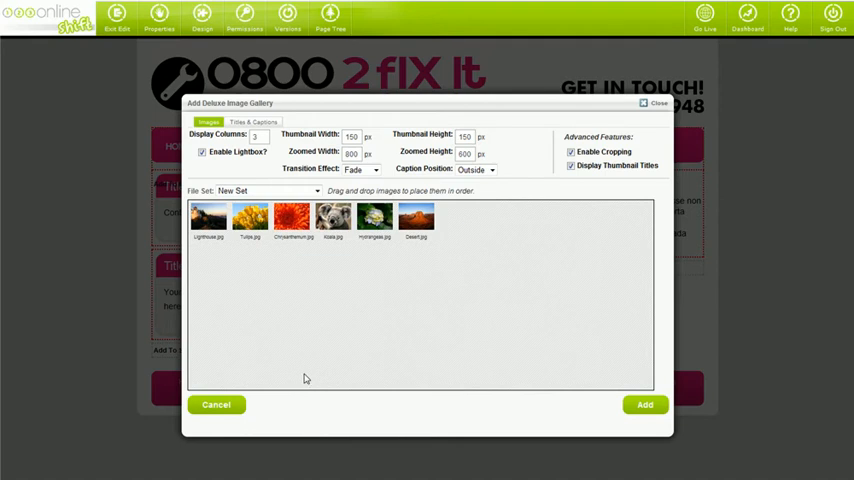
Set 4 display columns, thumbnail width and height 500 px, and adjust the zoomed width.
{"action": "left_click", "coordinate": [258, 136]}
{"action": "type", "text": "4"}
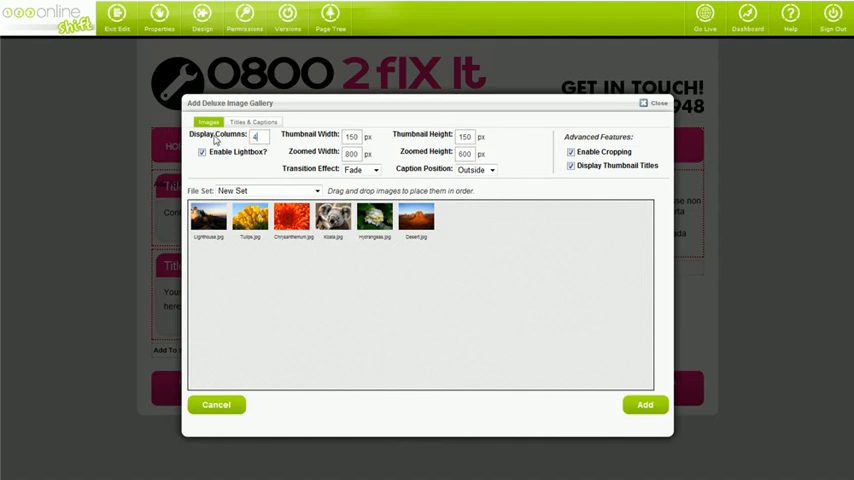
{"action": "mouse_move", "coordinate": [416, 188]}
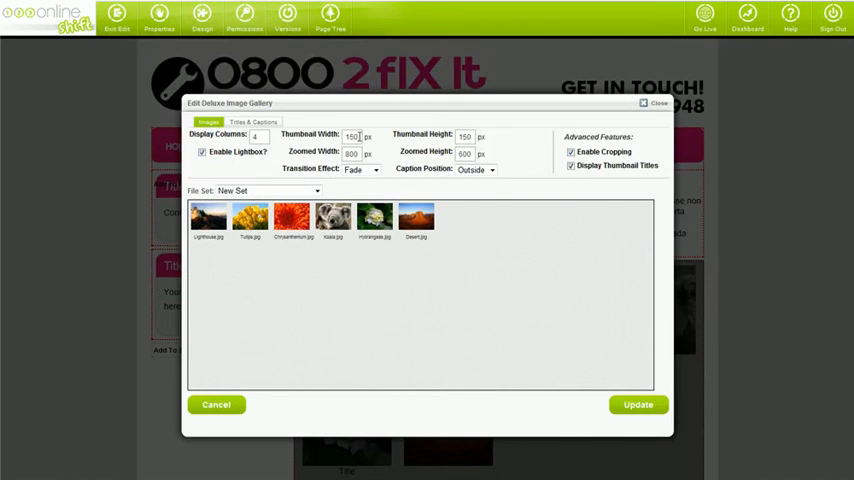
{"action": "triple_click", "coordinate": [350, 136]}
{"action": "type", "text": "100"}
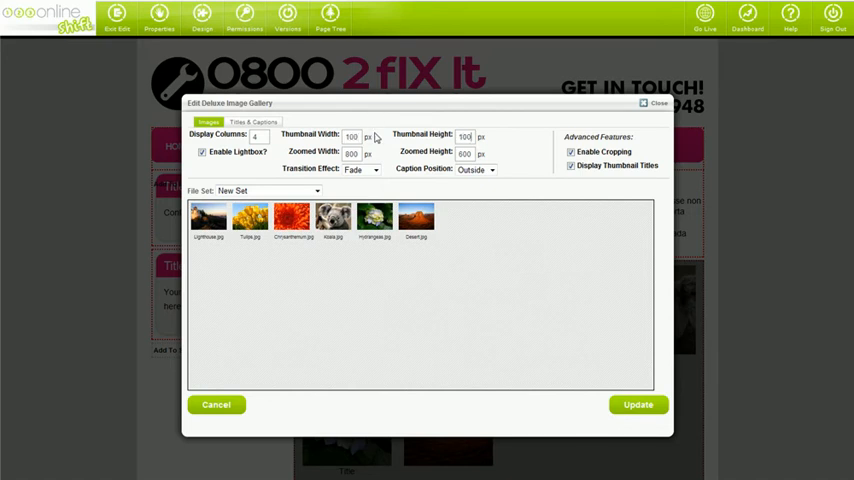
{"action": "triple_click", "coordinate": [352, 136]}
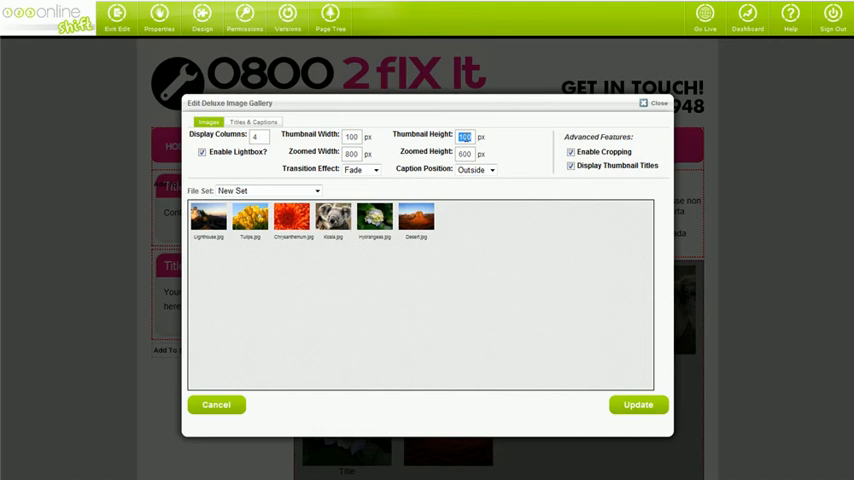
{"action": "mouse_move", "coordinate": [556, 246]}
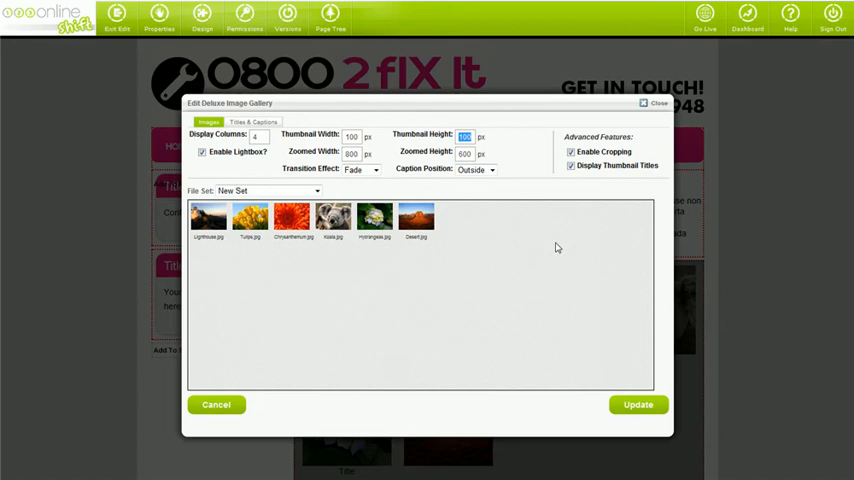
{"action": "mouse_move", "coordinate": [554, 244]}
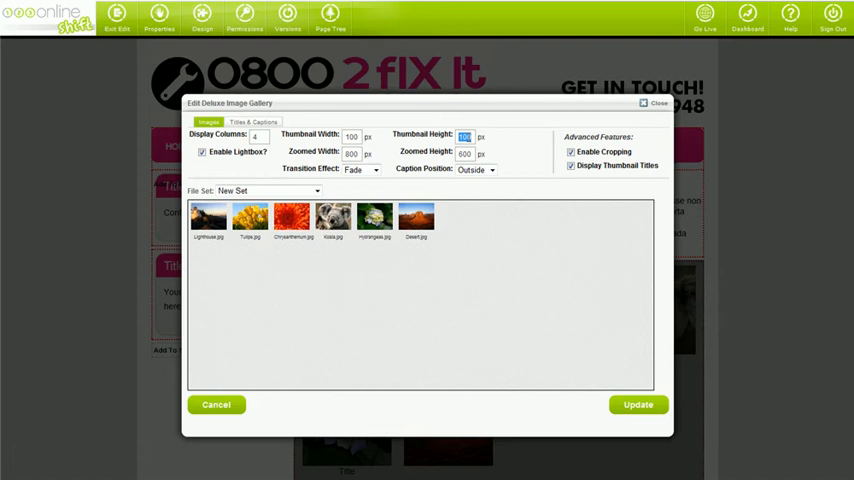
{"action": "left_click", "coordinate": [464, 136]}
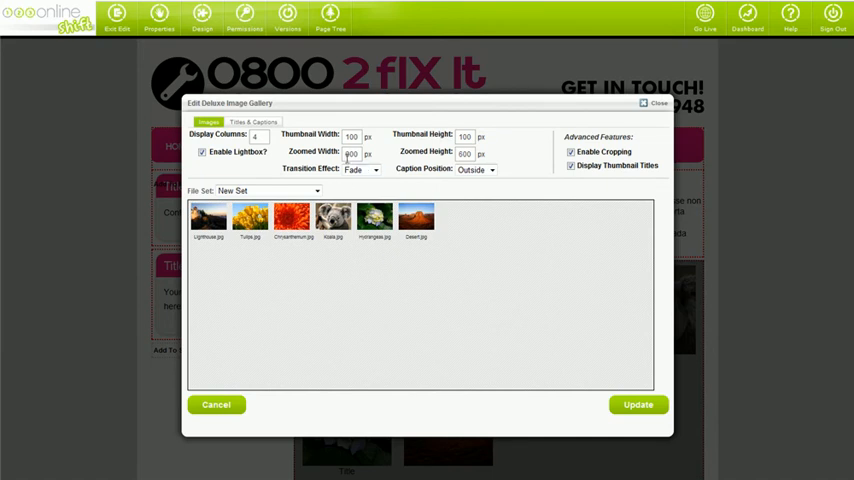
{"action": "triple_click", "coordinate": [352, 136]}
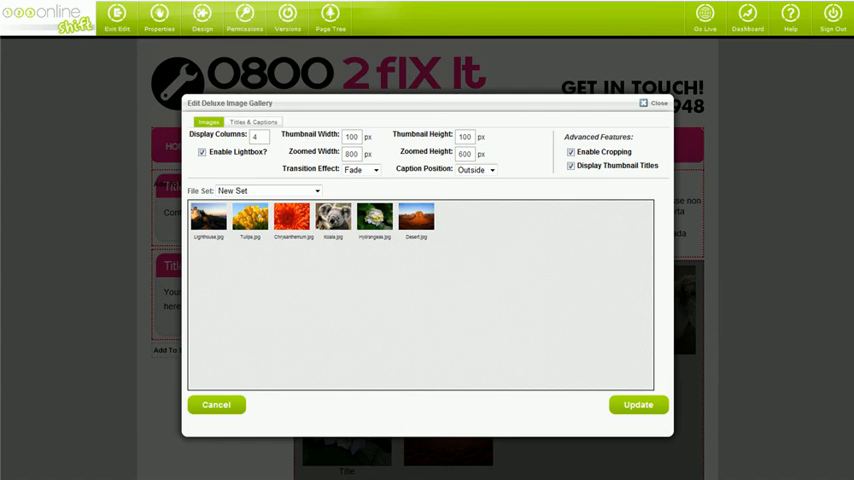
Keep thumbnail titles on, switch cropping off and save the gallery block.
{"action": "double_click", "coordinate": [604, 152]}
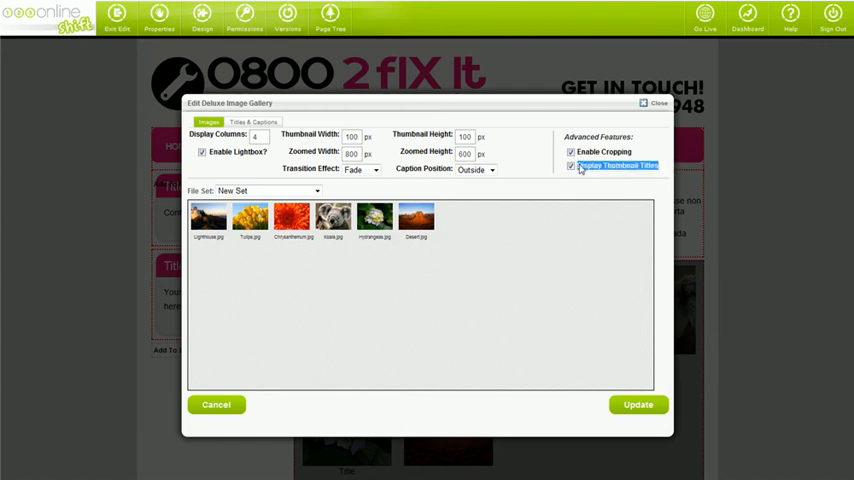
{"action": "left_click", "coordinate": [572, 166]}
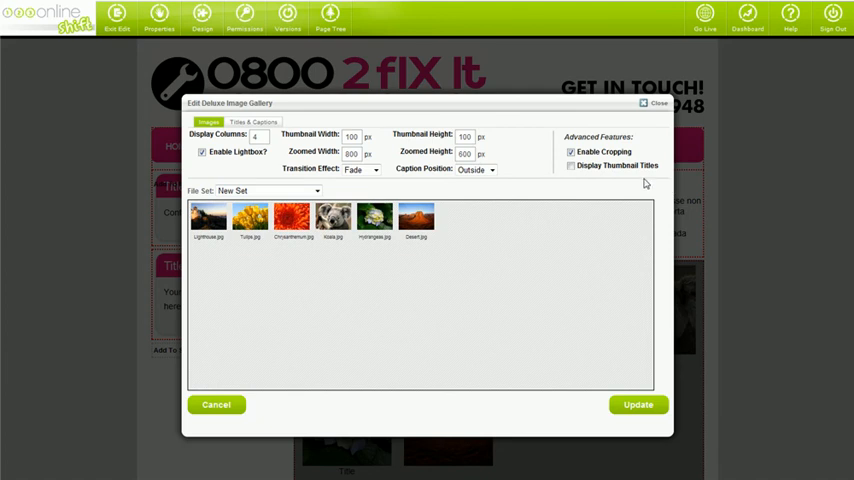
{"action": "left_click", "coordinate": [572, 164]}
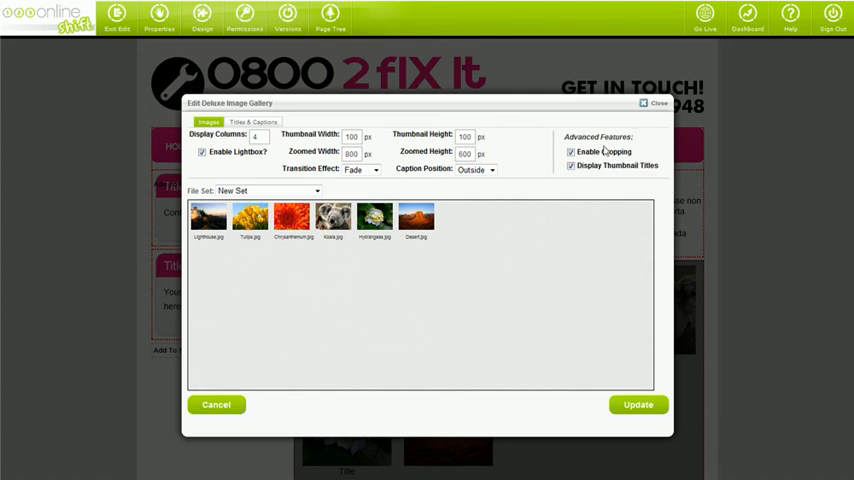
{"action": "left_click", "coordinate": [572, 152]}
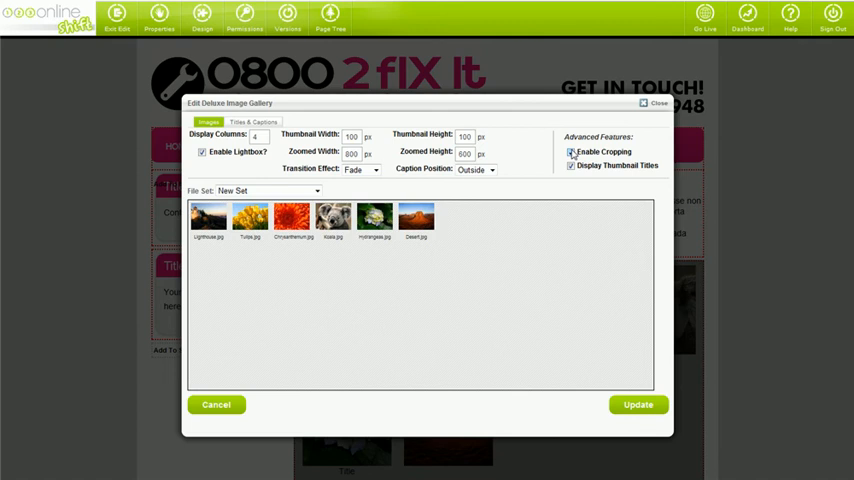
{"action": "left_click", "coordinate": [572, 152]}
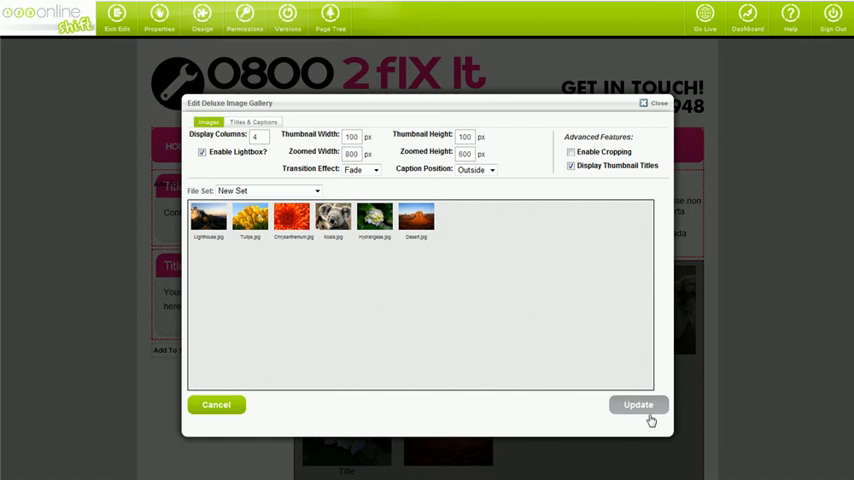
{"action": "left_click", "coordinate": [638, 404]}
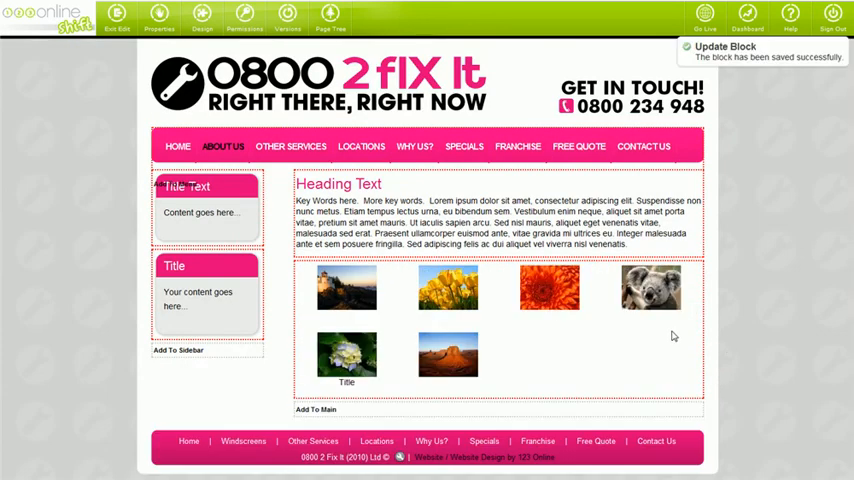
Reopen the gallery settings, enable the lightbox and save.
{"action": "right_click", "coordinate": [548, 288]}
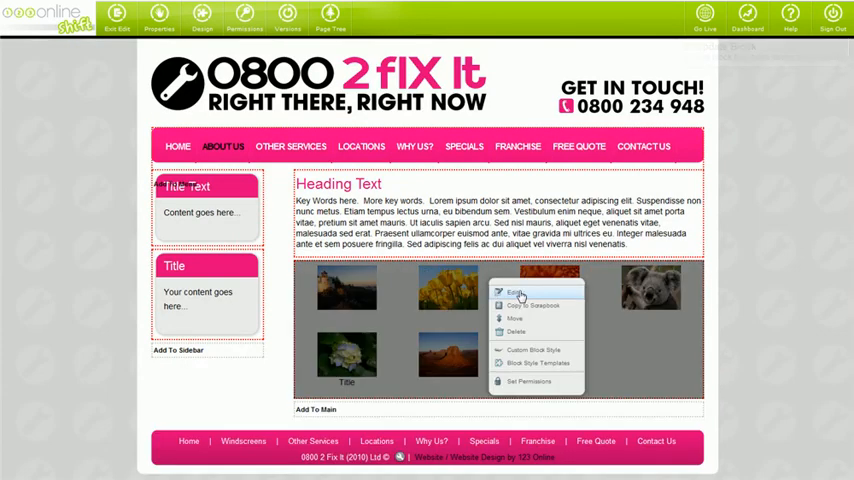
{"action": "left_click", "coordinate": [510, 292]}
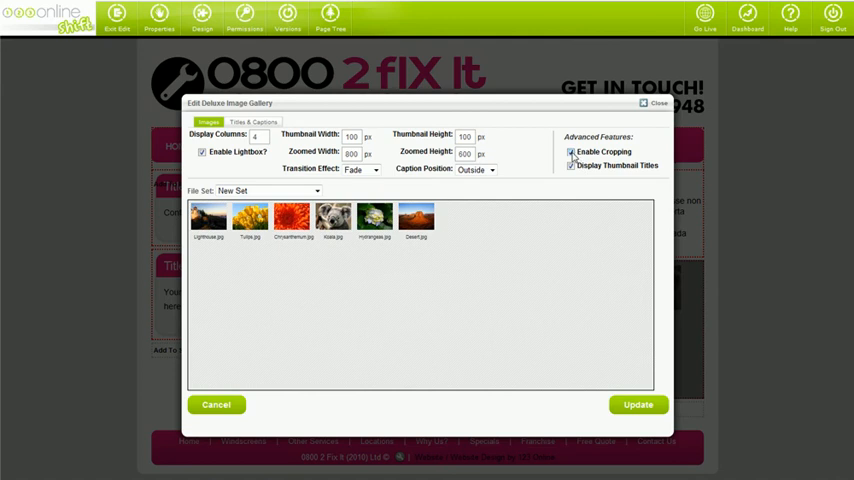
{"action": "mouse_move", "coordinate": [628, 156]}
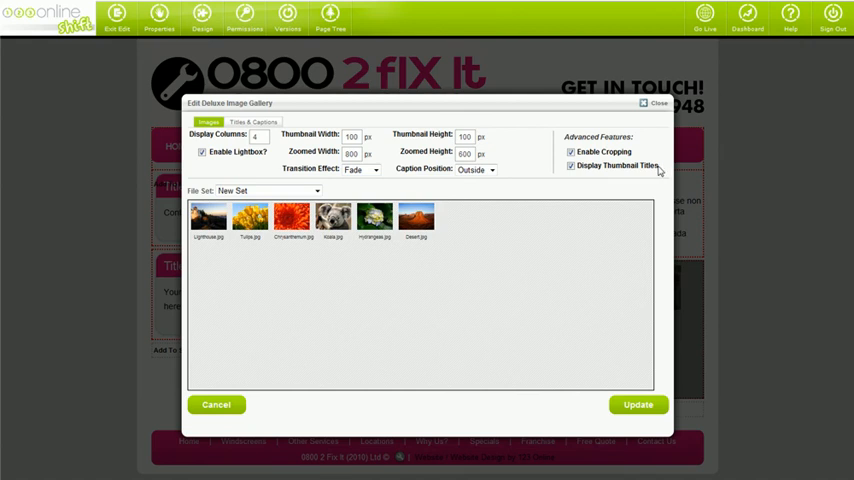
{"action": "double_click", "coordinate": [620, 164]}
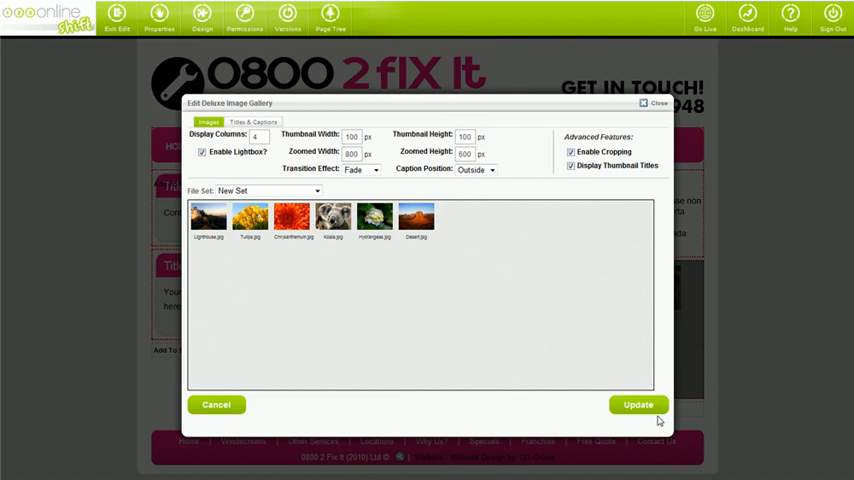
{"action": "left_click", "coordinate": [638, 404]}
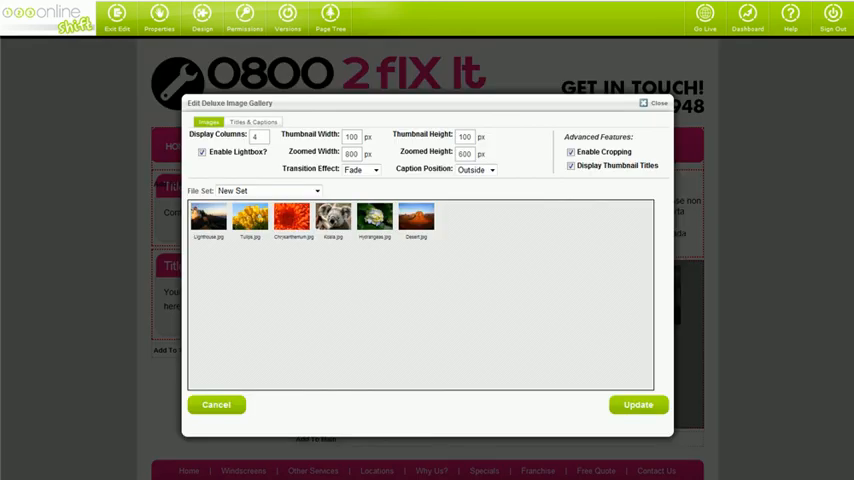
{"action": "mouse_move", "coordinate": [44, 396]}
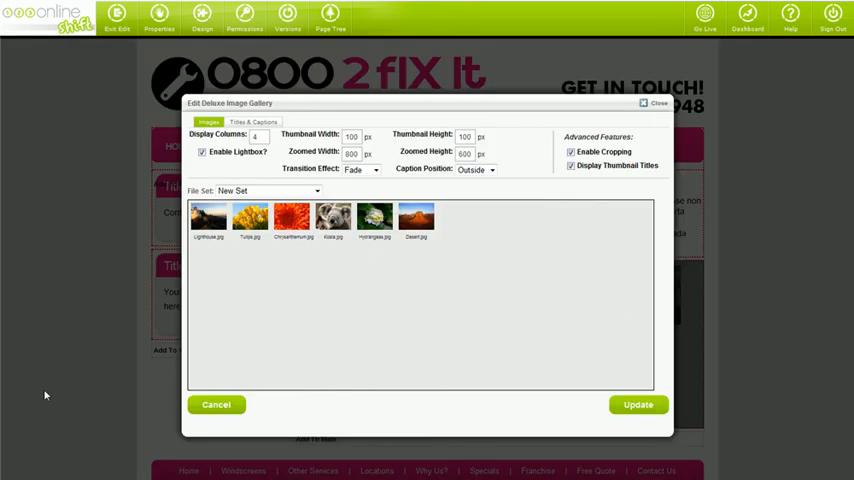
Enable cropping and thumbnail titles and save the gallery again.
{"action": "double_click", "coordinate": [244, 152]}
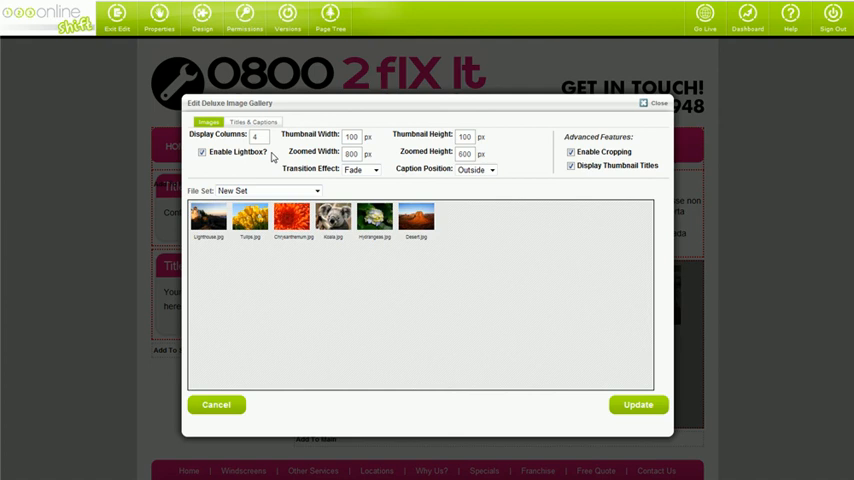
{"action": "left_click", "coordinate": [360, 168]}
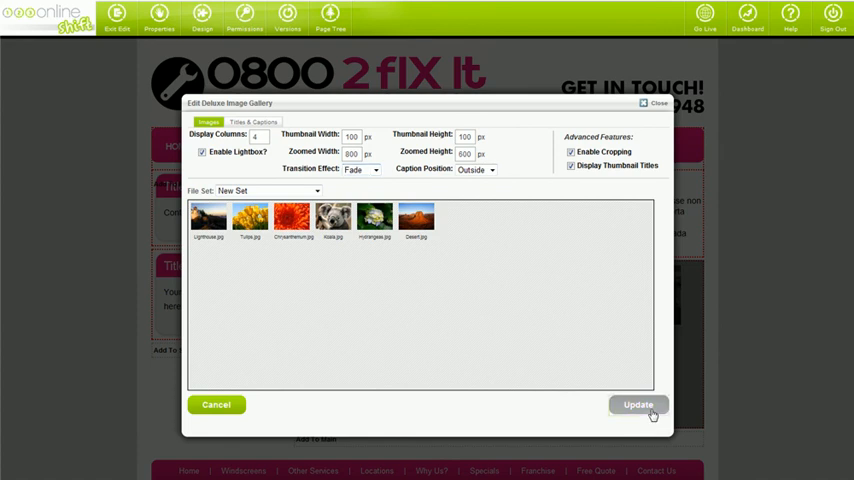
{"action": "left_click", "coordinate": [638, 404]}
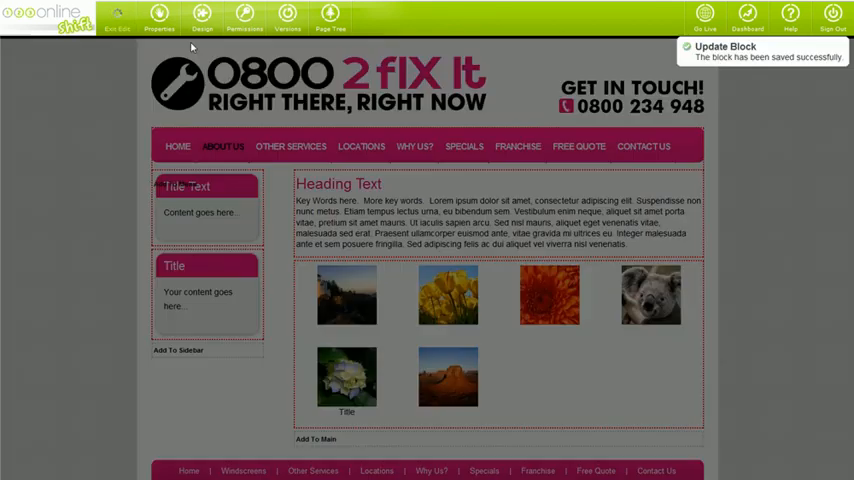
Test the lightbox on the Lighthouse thumbnail, close it and reopen the gallery settings.
{"action": "left_click", "coordinate": [116, 18]}
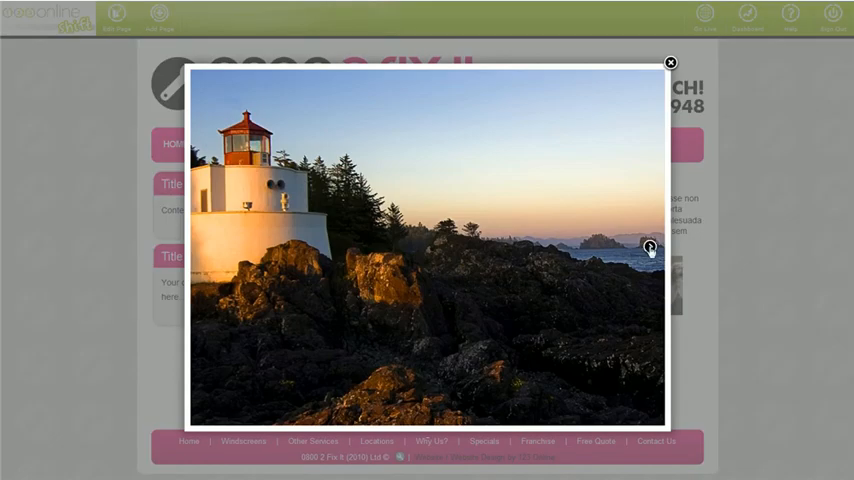
{"action": "left_click", "coordinate": [670, 62]}
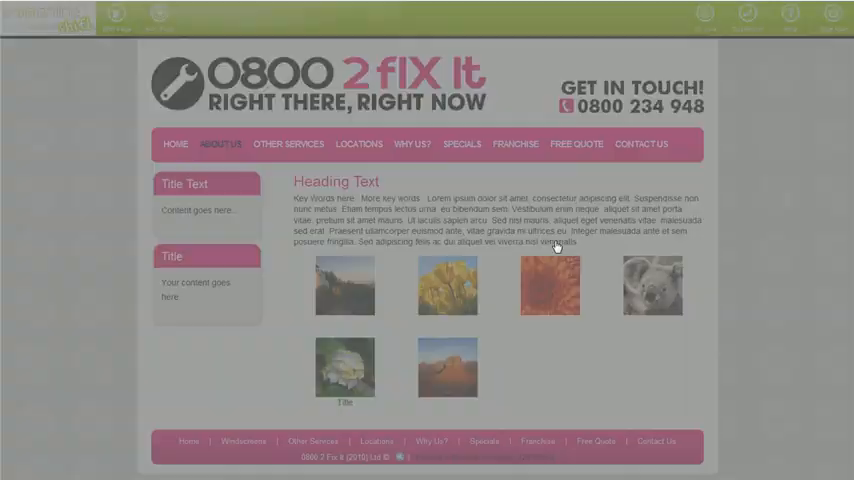
{"action": "left_click", "coordinate": [548, 286]}
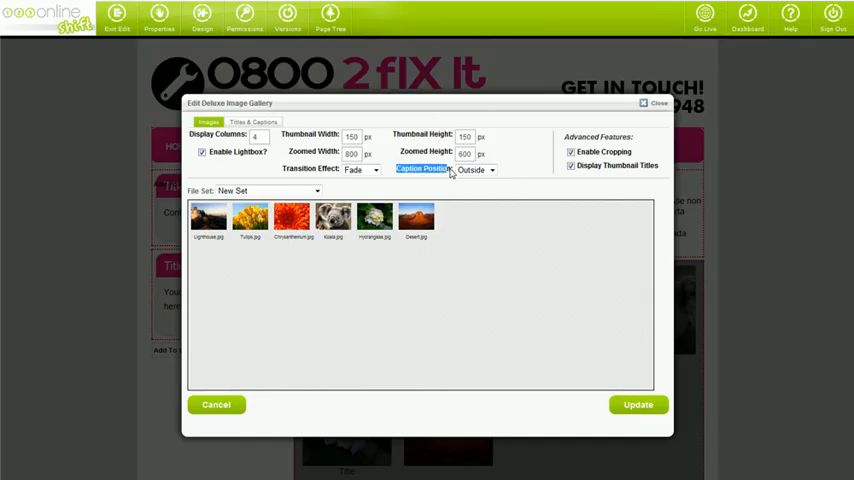
Set the gallery Caption Position to Outside and update the block.
{"action": "left_click", "coordinate": [490, 168]}
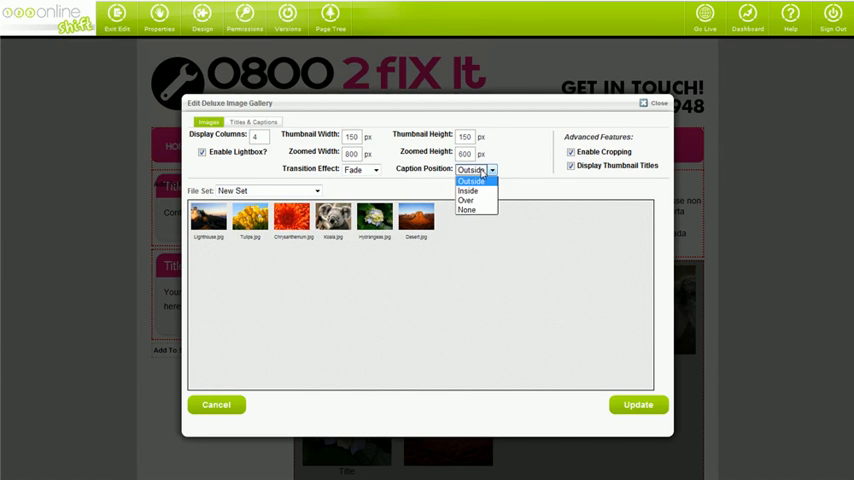
{"action": "left_click", "coordinate": [470, 180]}
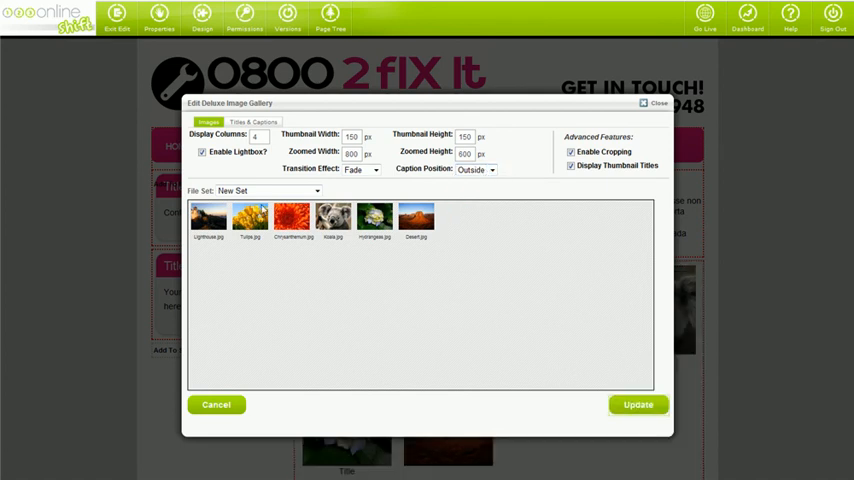
{"action": "left_click", "coordinate": [638, 404]}
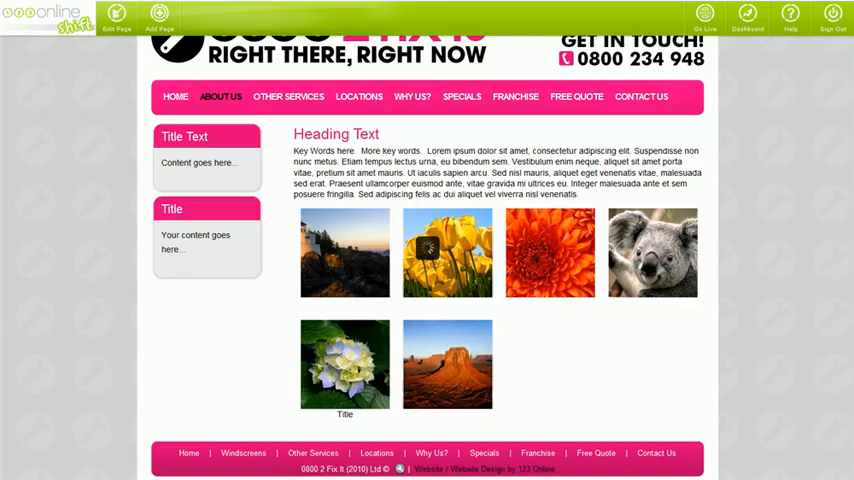
Enlarge the Hydrangeas photo to confirm its caption shows underneath, then dismiss it.
{"action": "left_click", "coordinate": [344, 364]}
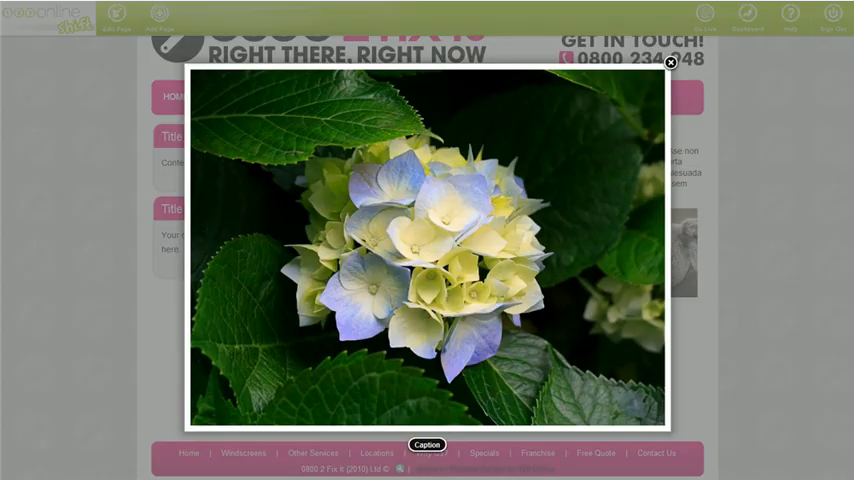
{"action": "left_click", "coordinate": [670, 64]}
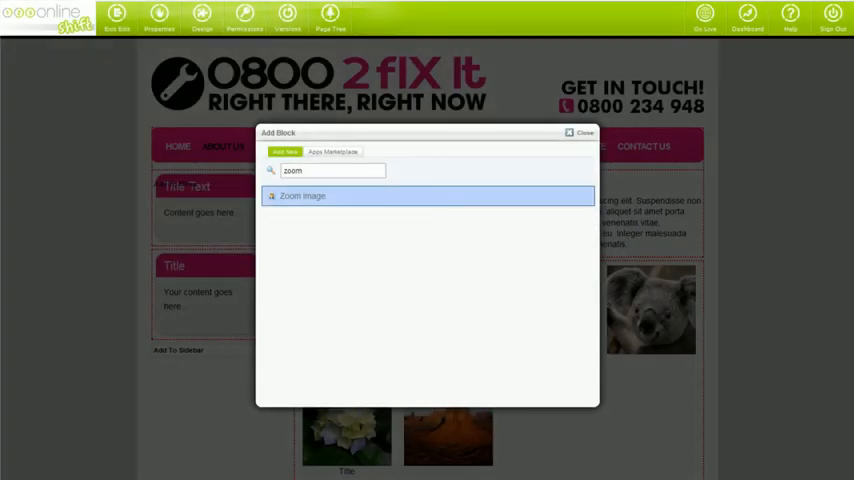
{"action": "mouse_move", "coordinate": [96, 362]}
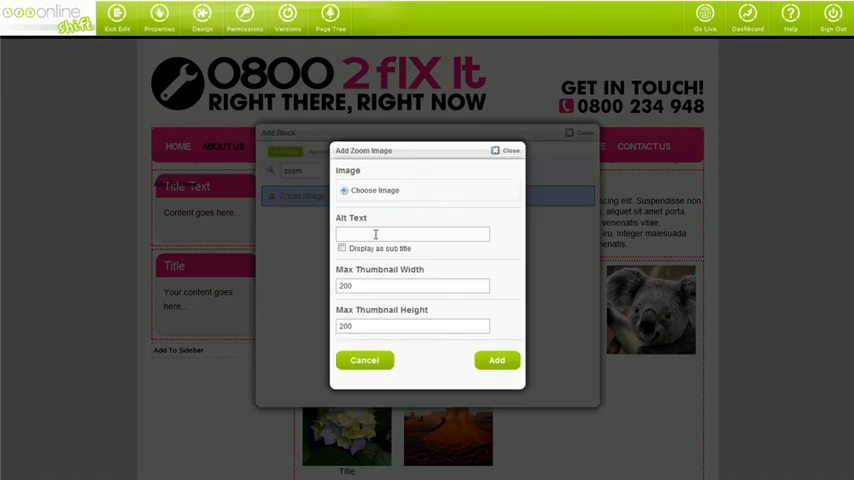
{"action": "mouse_move", "coordinate": [384, 208]}
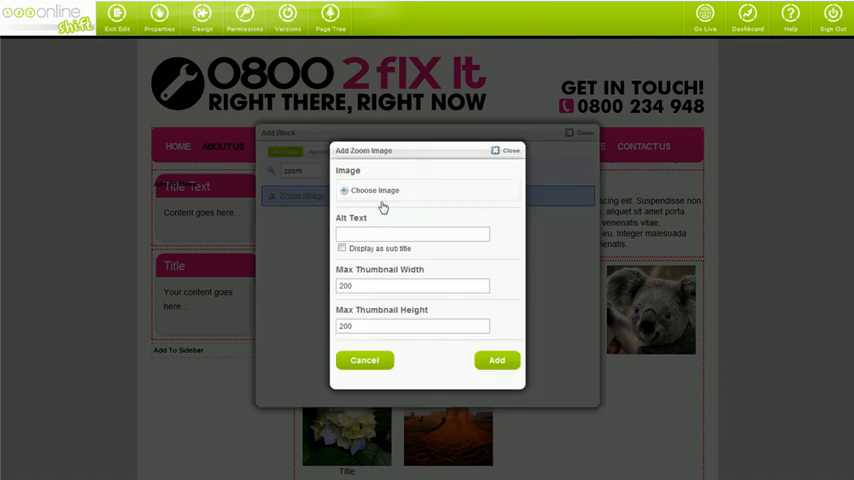
Choose an image for the new Zoom Image block, bringing up the File Manager.
{"action": "left_click", "coordinate": [374, 190]}
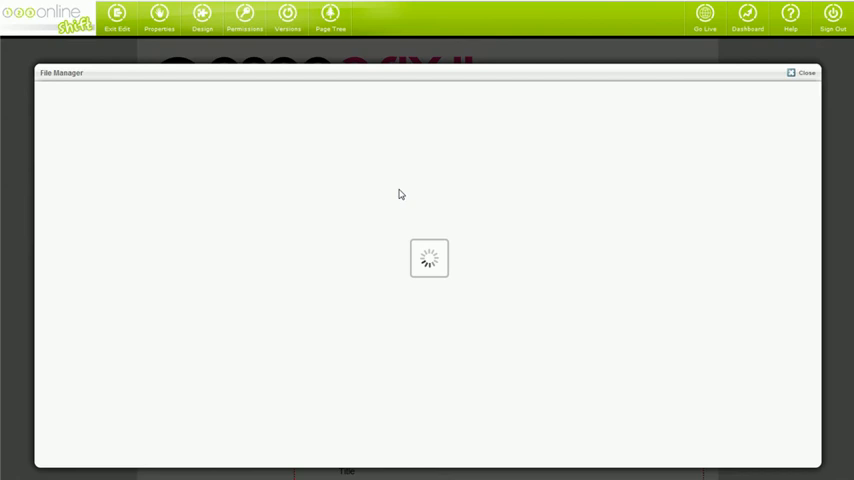